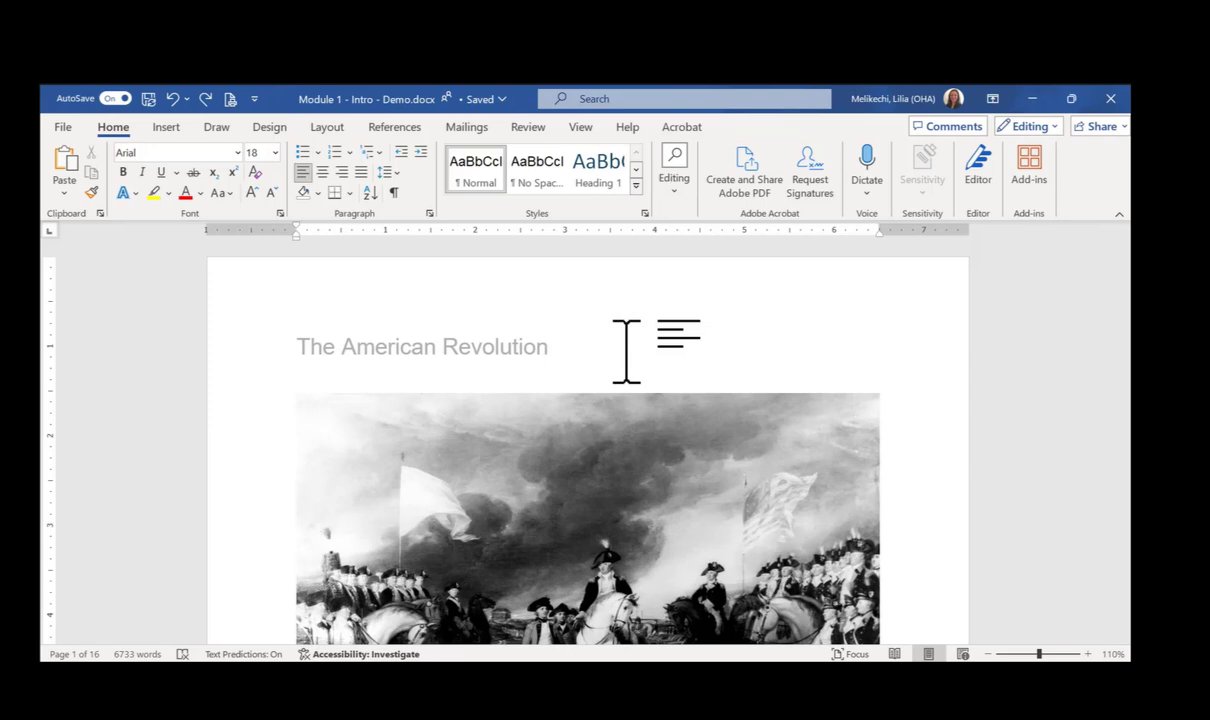
Step: Show the Review ribbon and preview the Check Accessibility dropdown options
{"action": "left_click", "coordinate": [528, 126]}
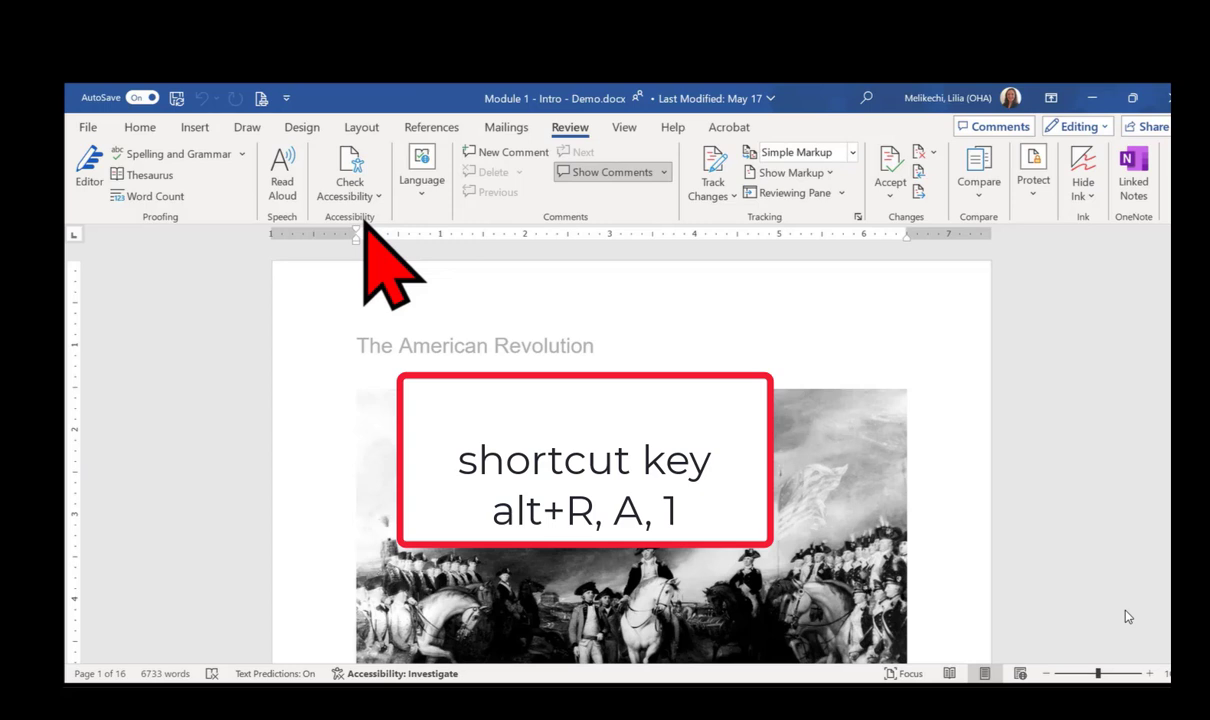
{"action": "left_click", "coordinate": [349, 170]}
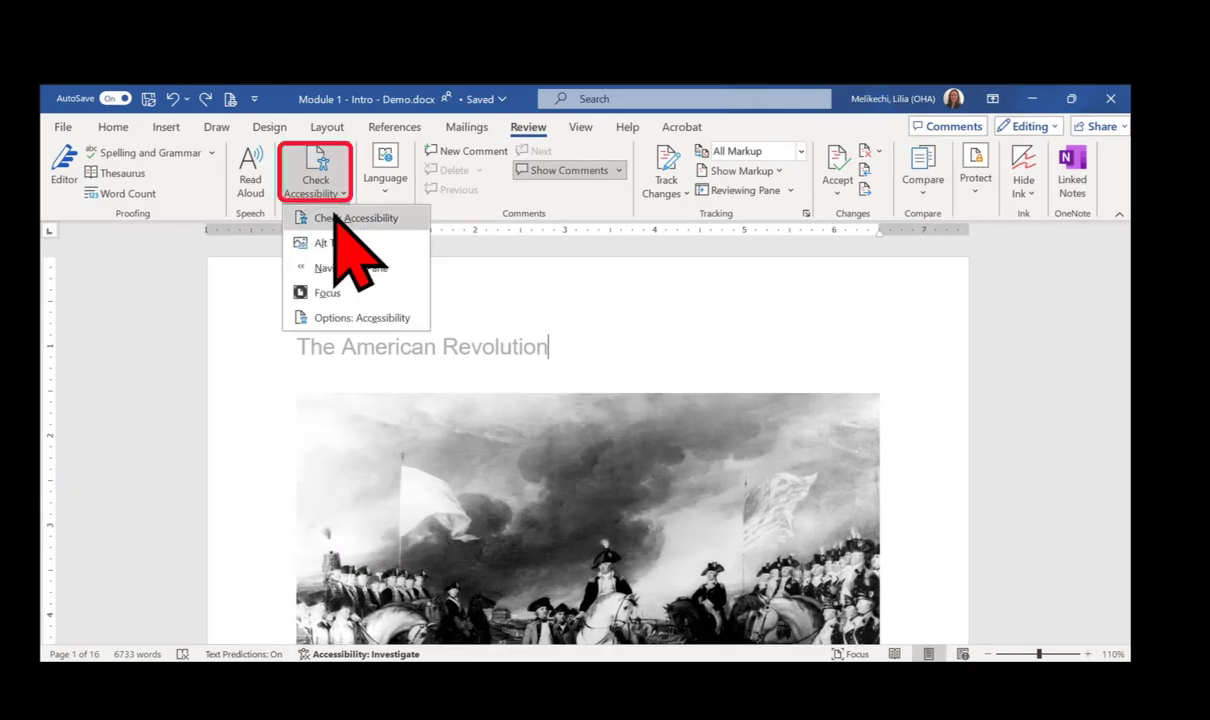
{"action": "left_click", "coordinate": [315, 170]}
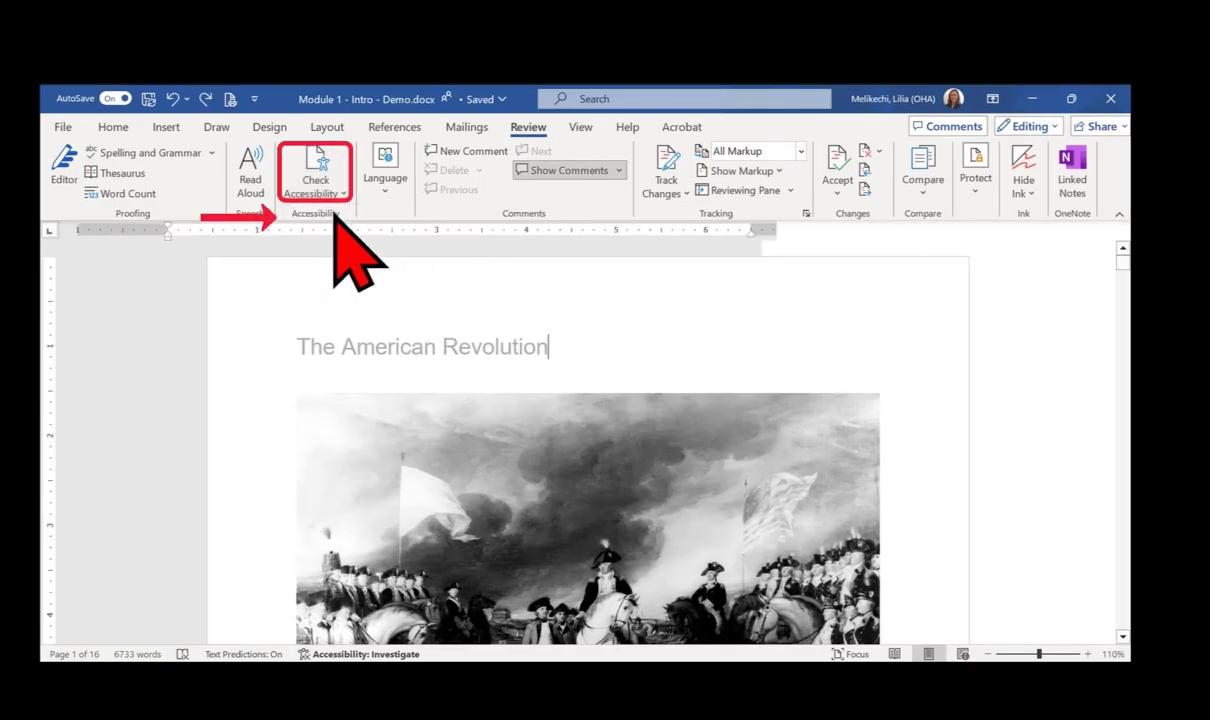
Step: Run Check Accessibility and scroll the Inspection Results through errors, warnings and tips
{"action": "left_click", "coordinate": [315, 165]}
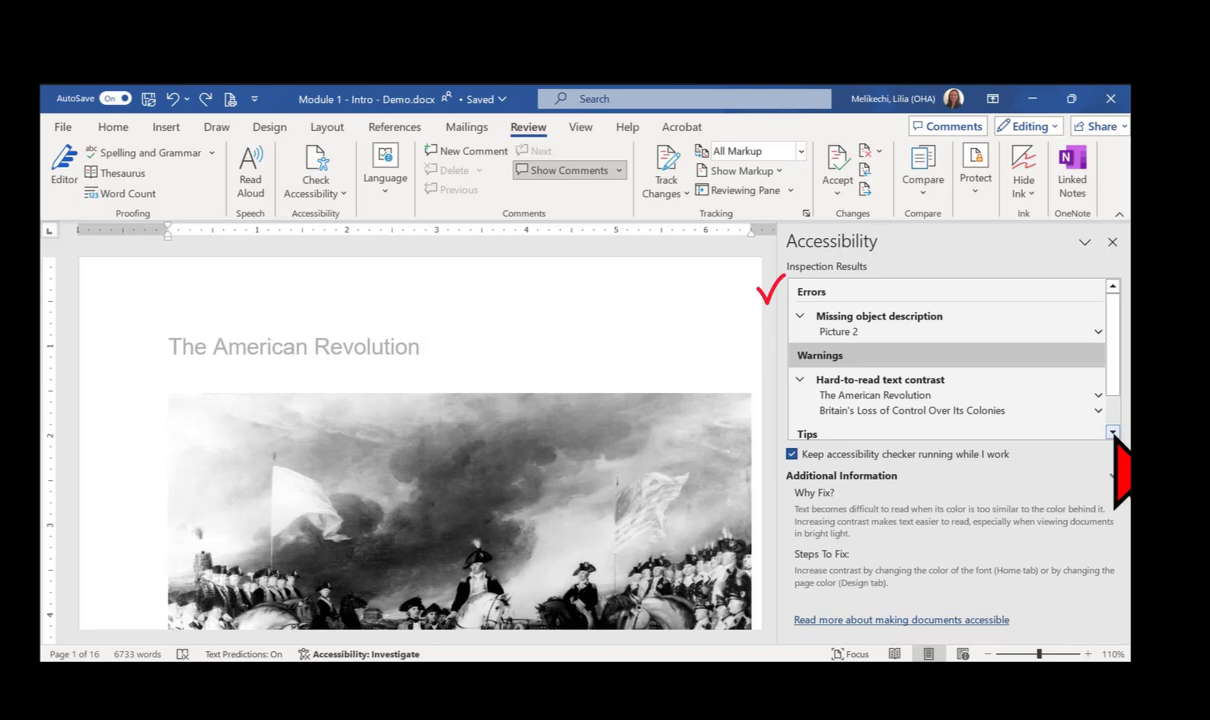
{"action": "left_click", "coordinate": [420, 346]}
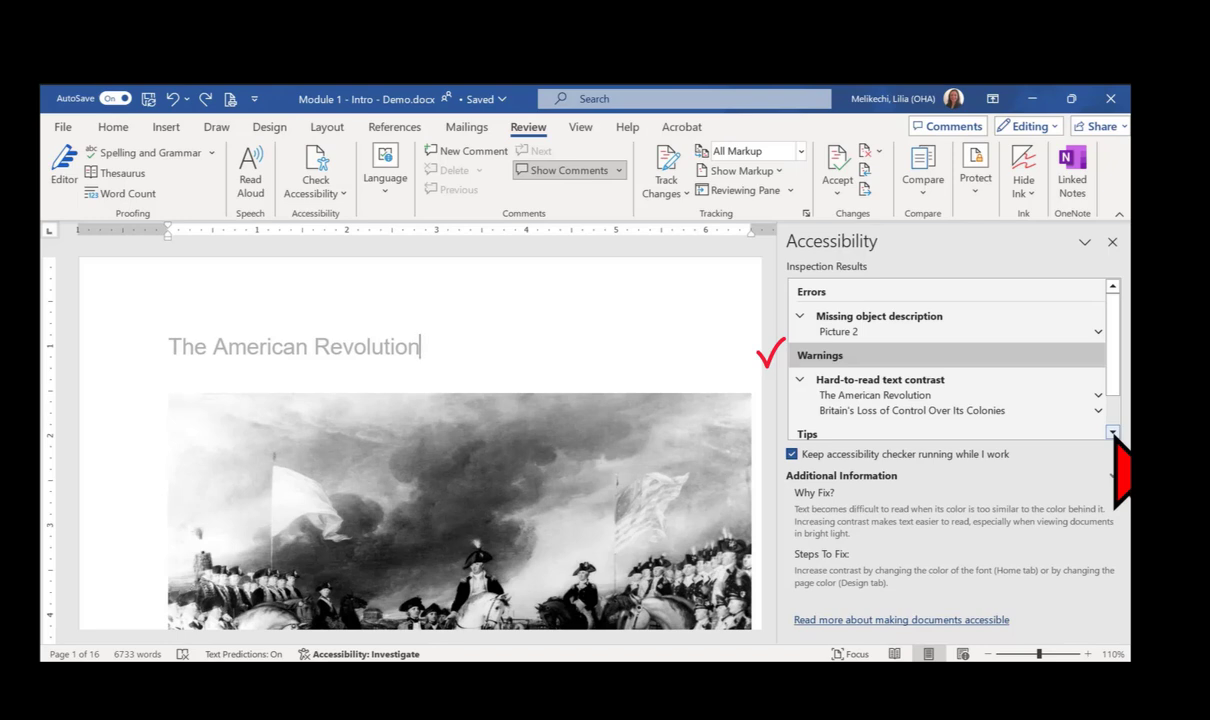
{"action": "scroll", "scroll_direction": "down", "scroll_amount": 3}
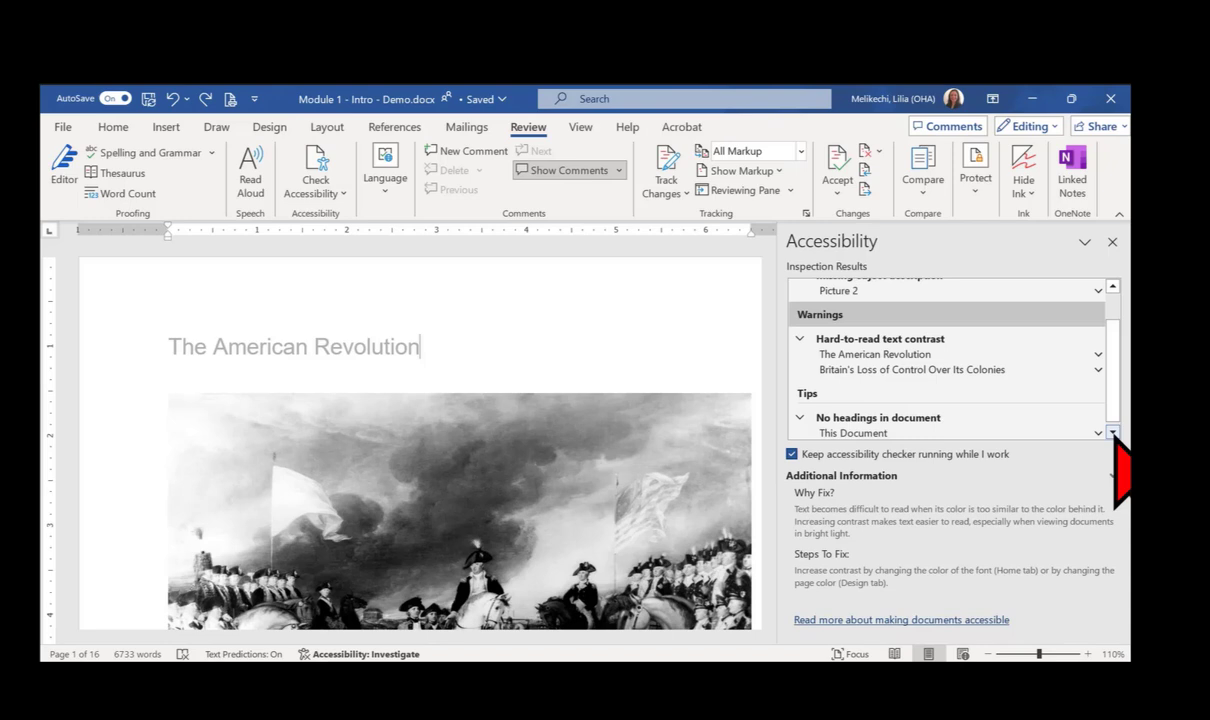